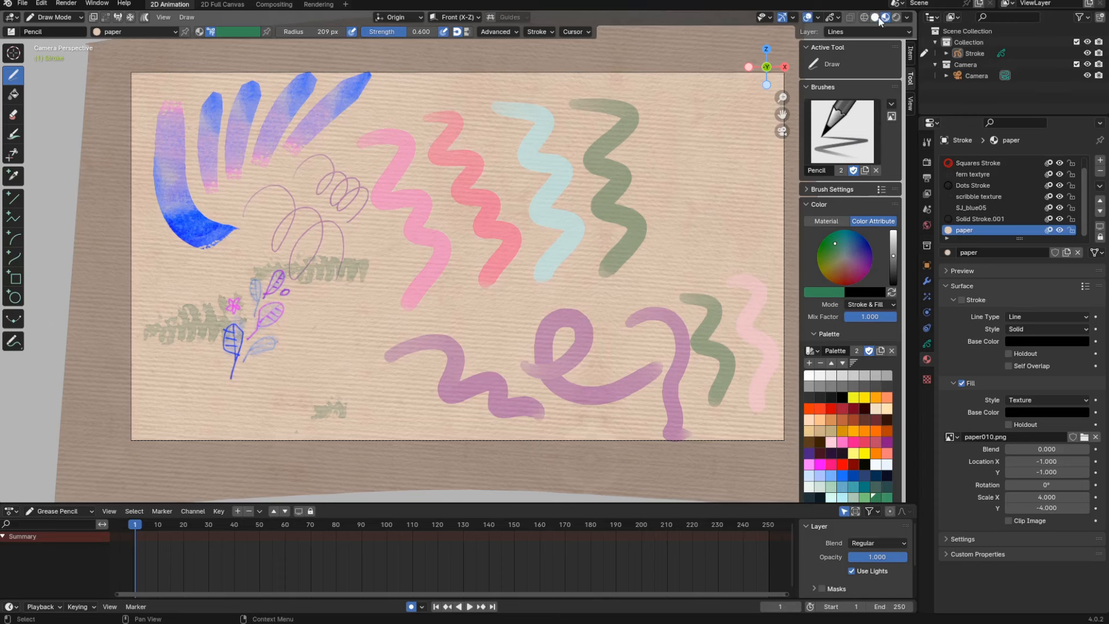
- Switch the squiggle drawing to flat Solid shading on green, then back to the textured Rendered look
left_click(890, 17)
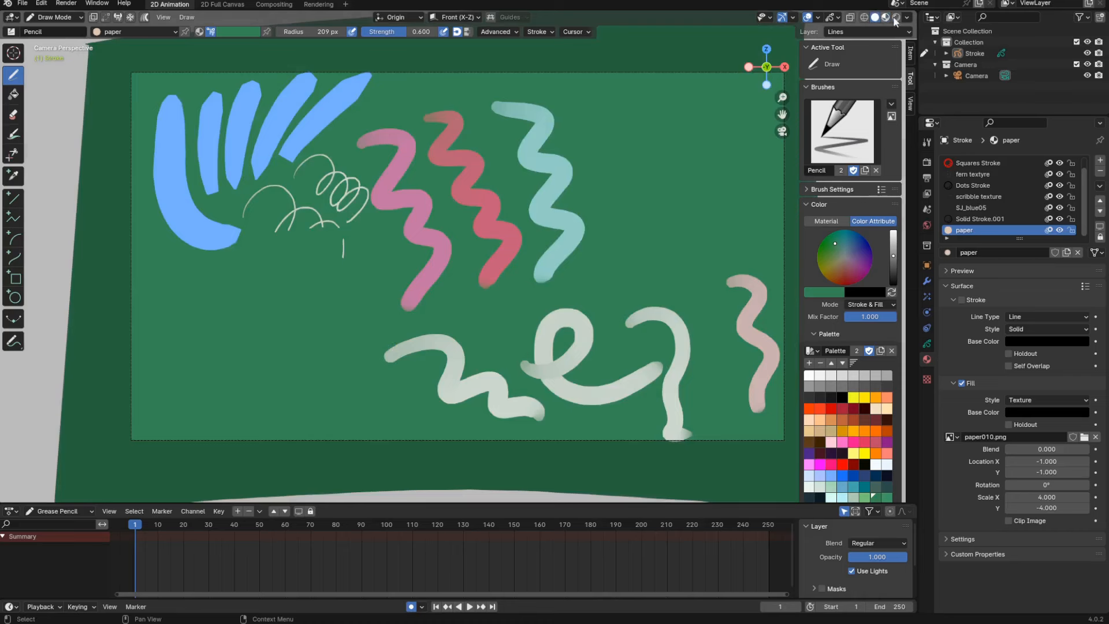
left_click(906, 18)
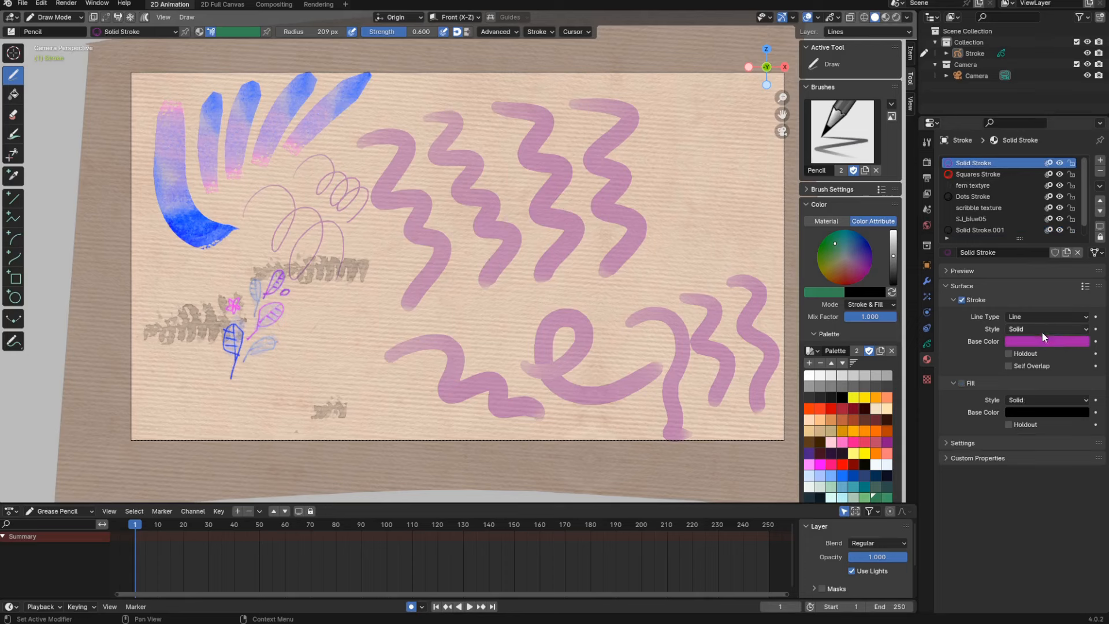
left_click(1046, 341)
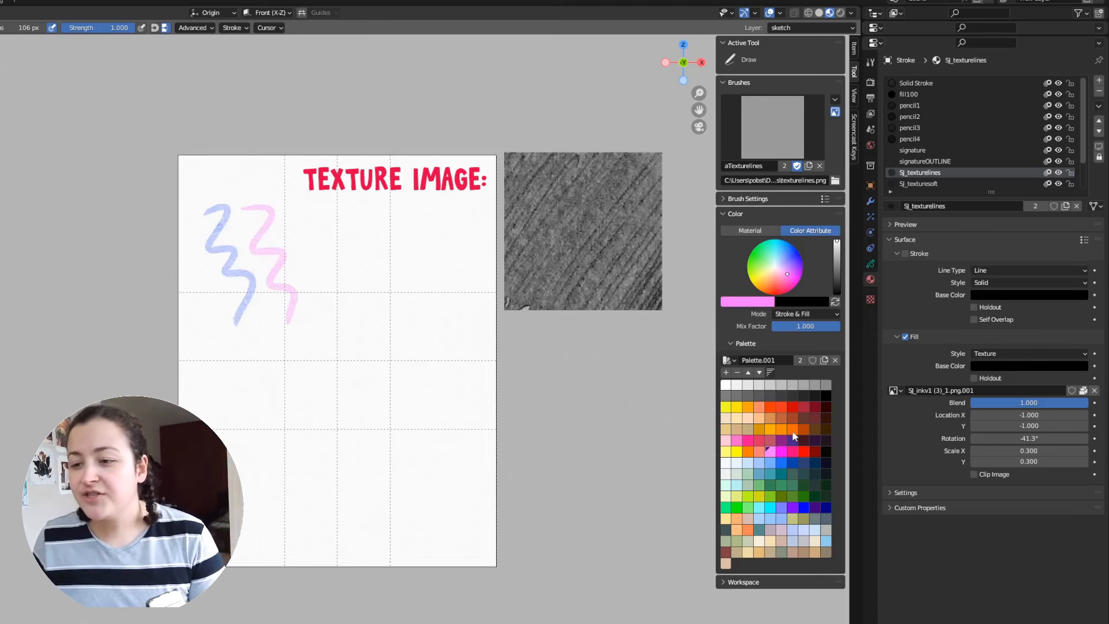
- Set Viewport Shading Color to Texture so the cat illustration shows its brush textures in solid mode
left_click(783, 412)
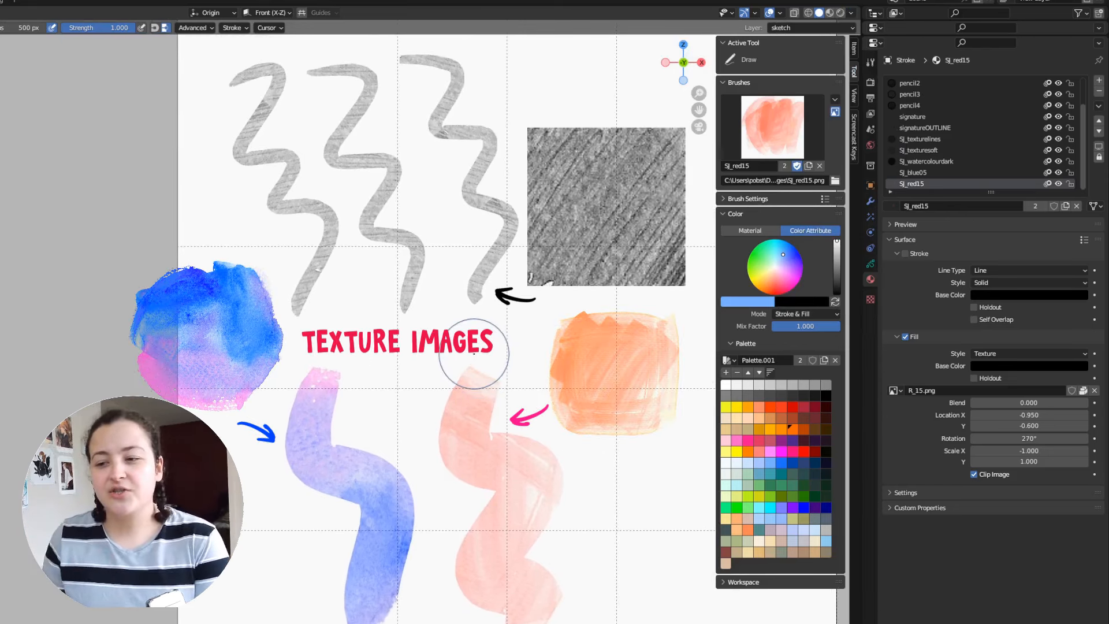
mouse_move(472, 353)
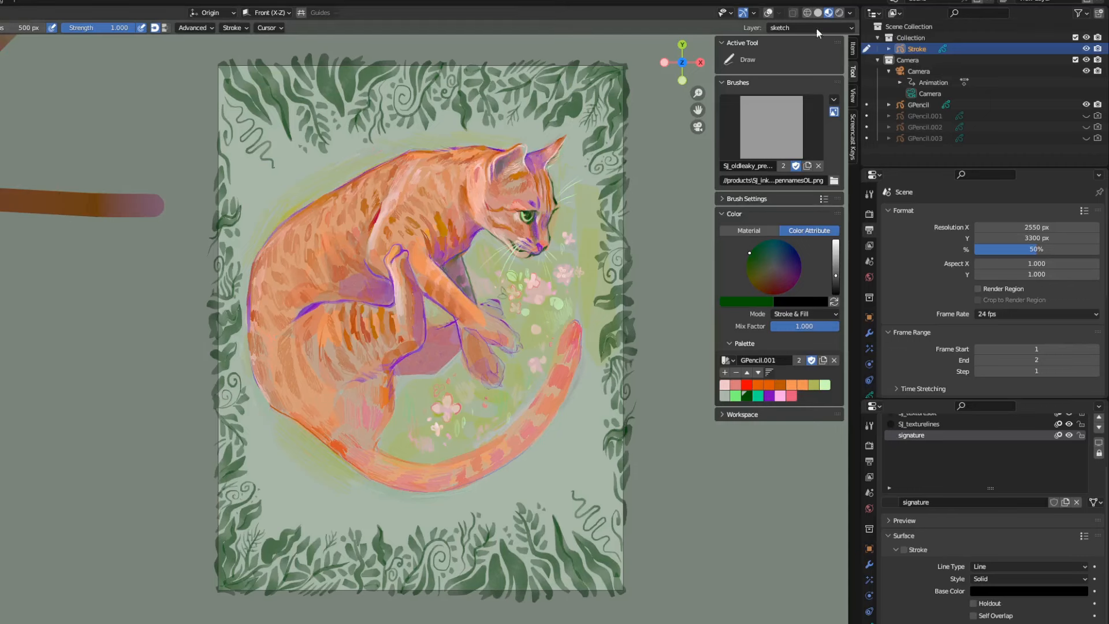
left_click(849, 13)
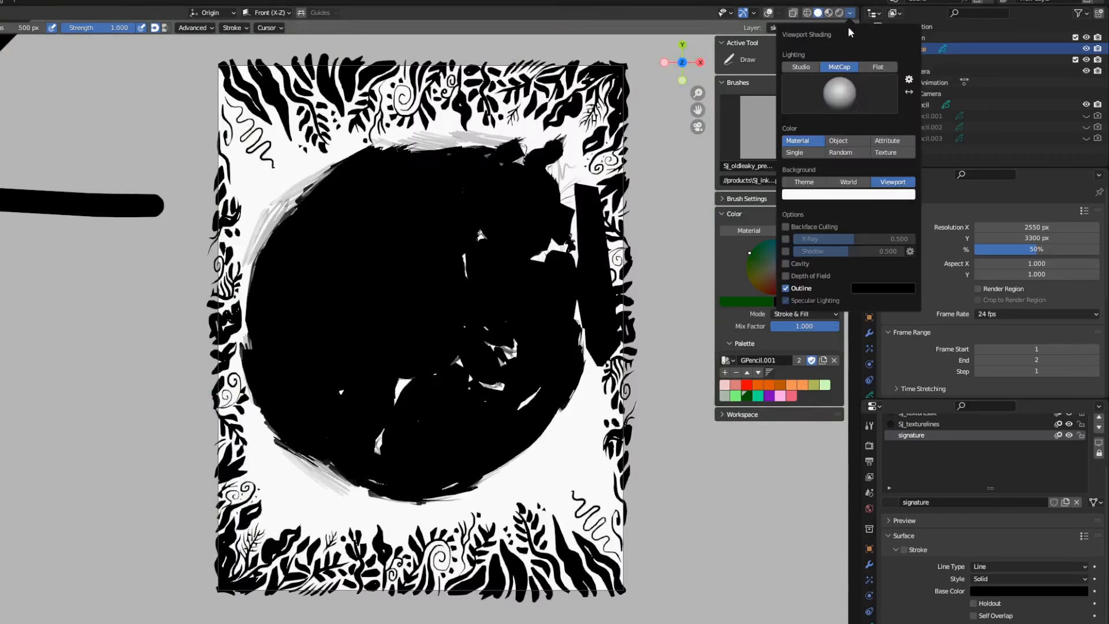
left_click(884, 152)
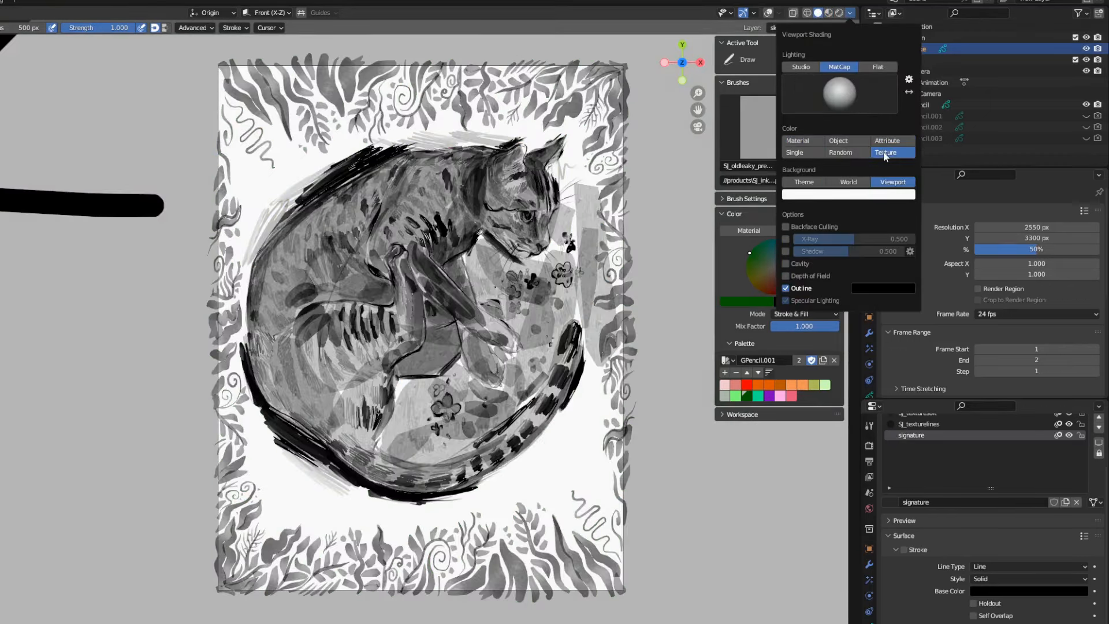